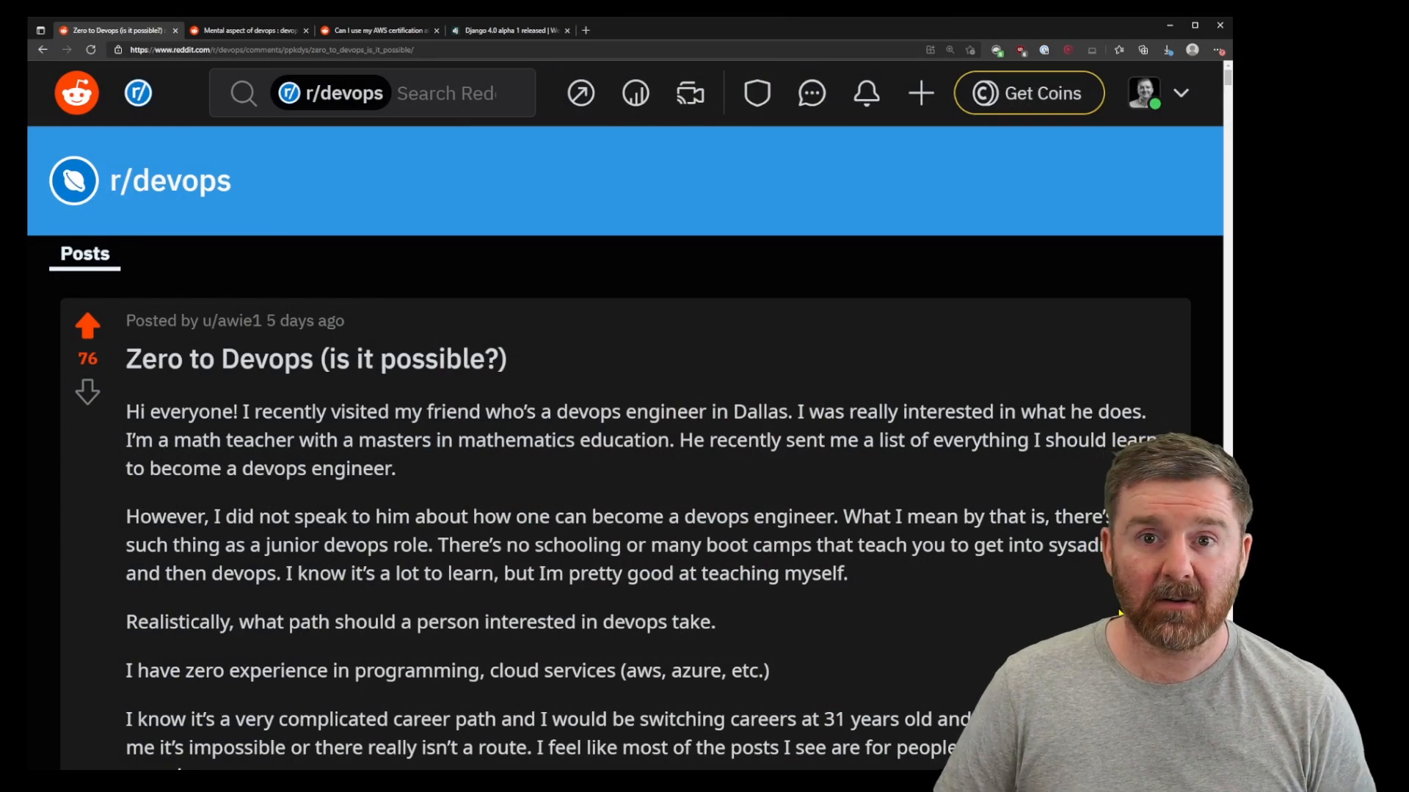
Step: Read through the Zero to Devops post, then head to roadmap.sh/devops via 'devops r' in a new tab
scroll("down", 3)
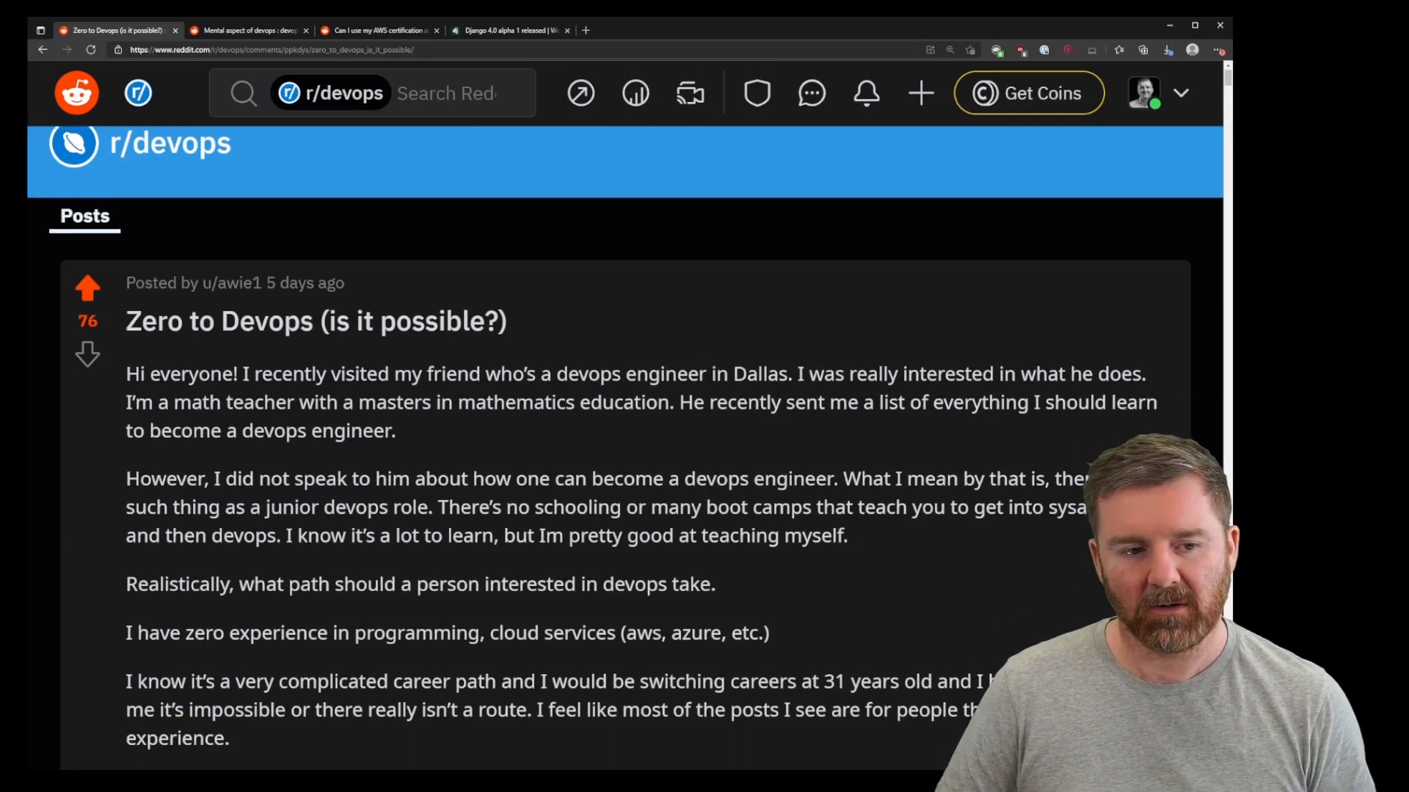
scroll("down", 3)
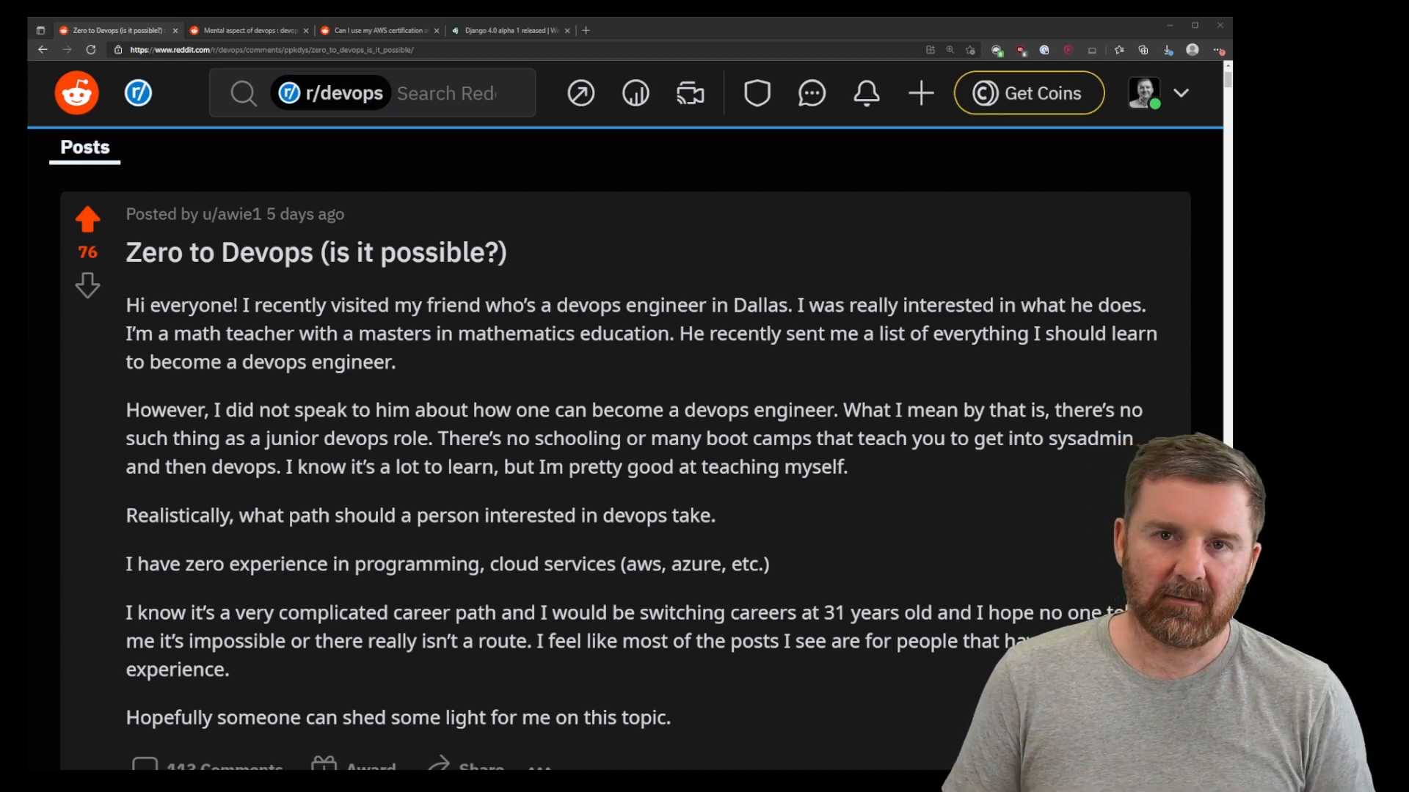
left_click(710, 29)
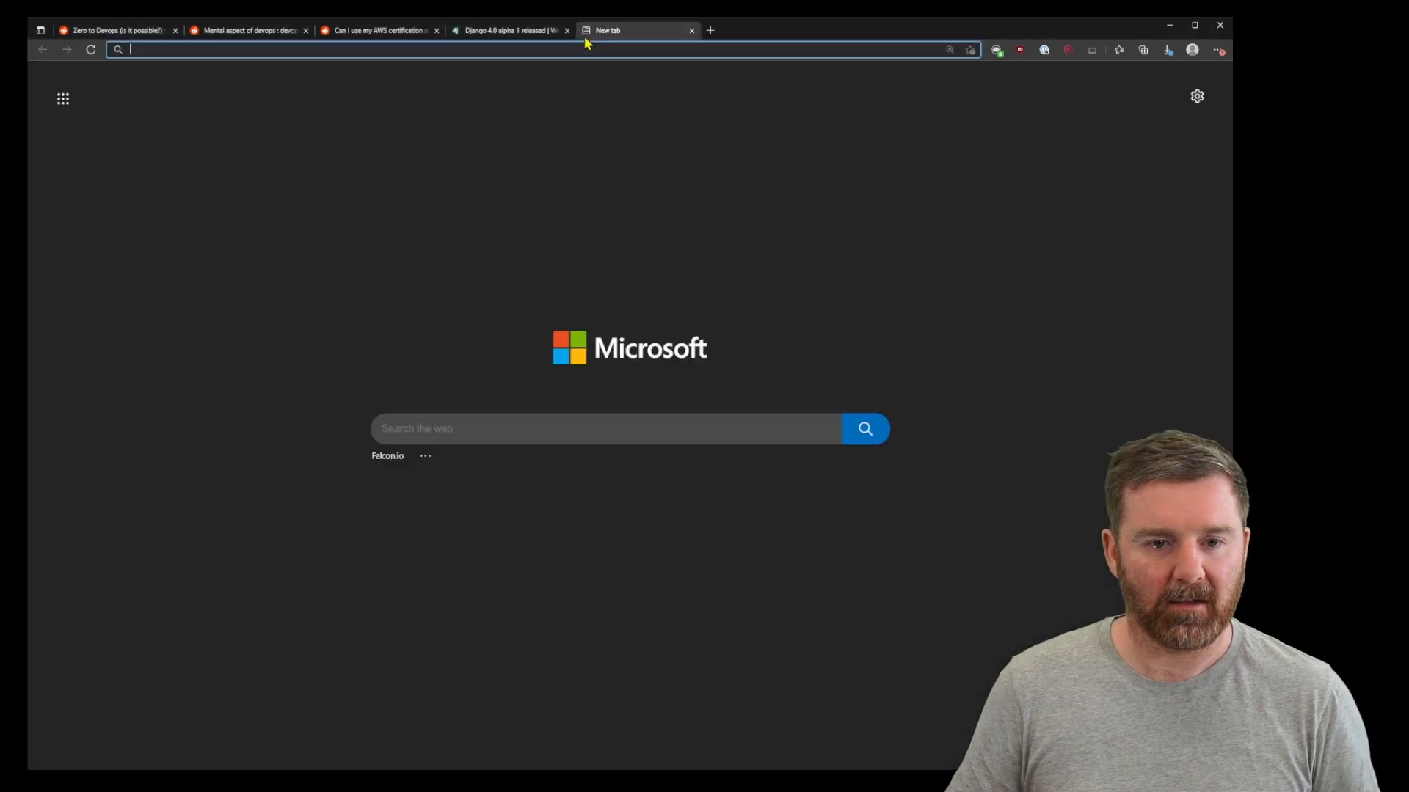
type("devops r")
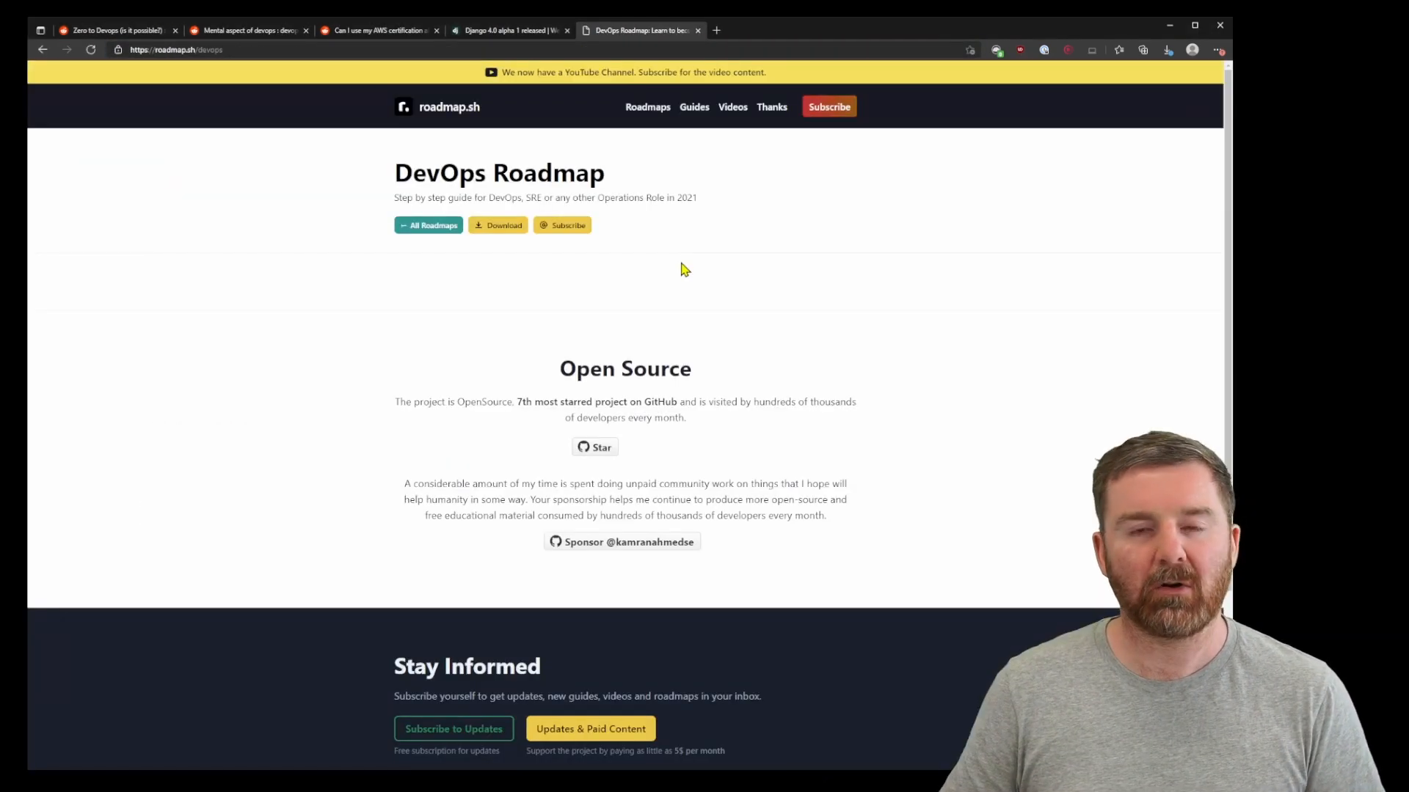
scroll("down", 3)
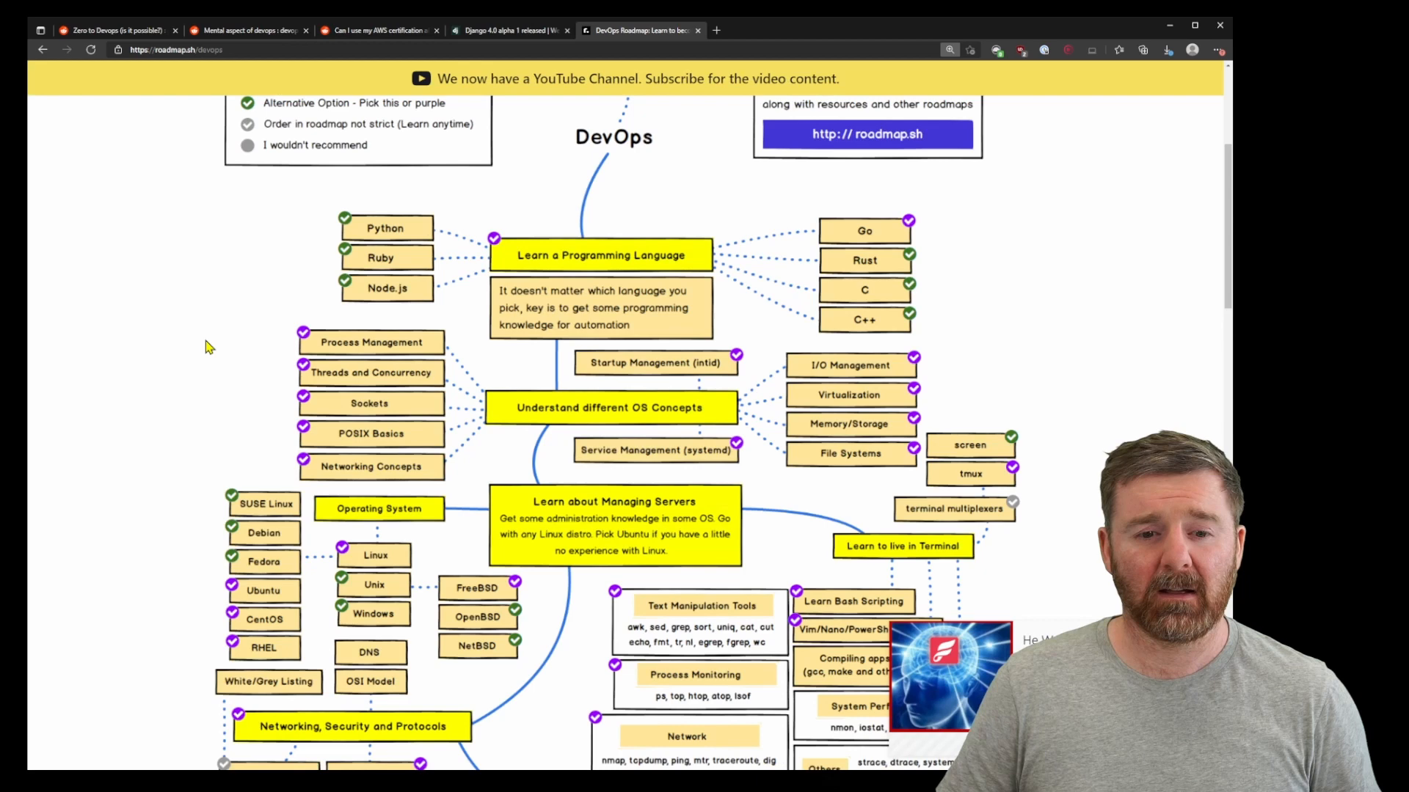
scroll("up", 3)
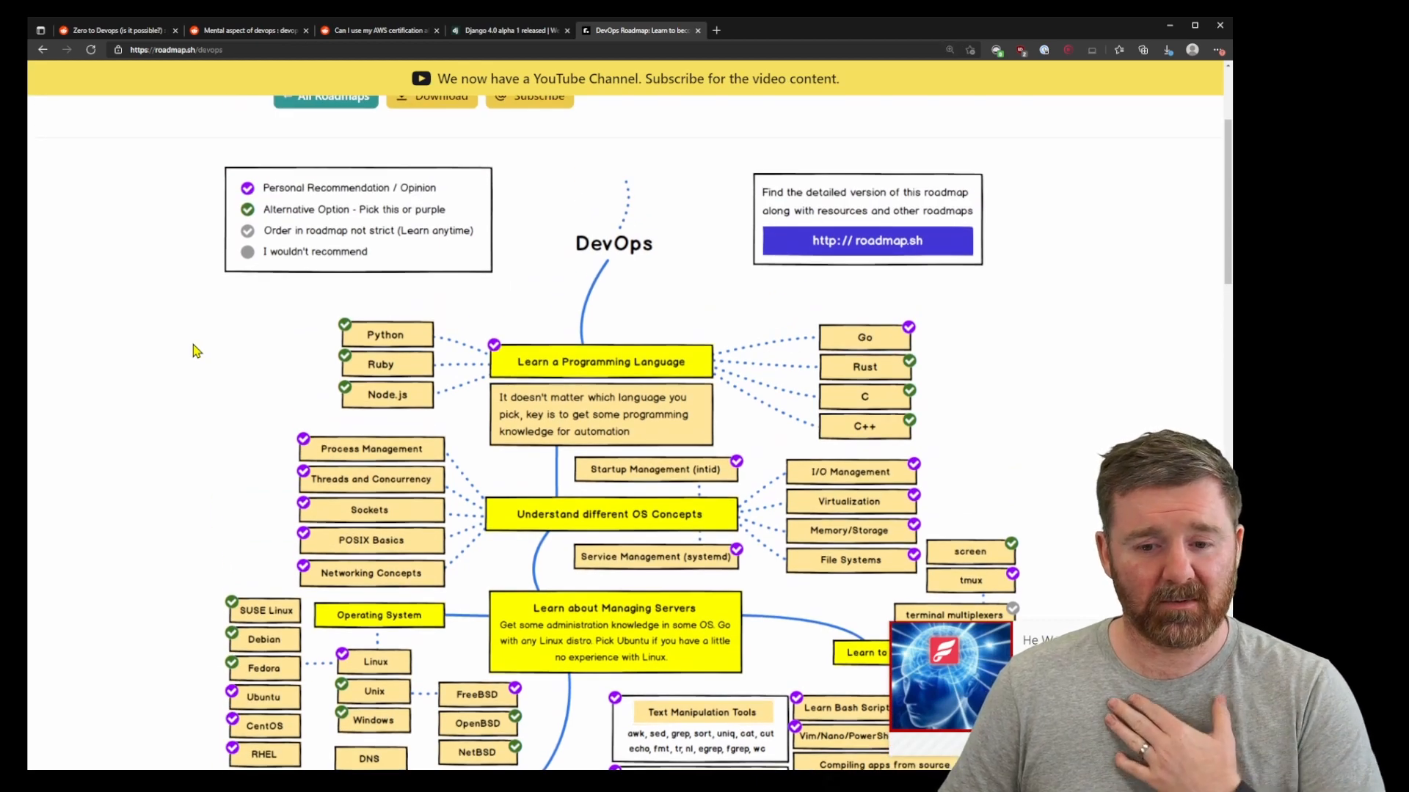
scroll("down", 3)
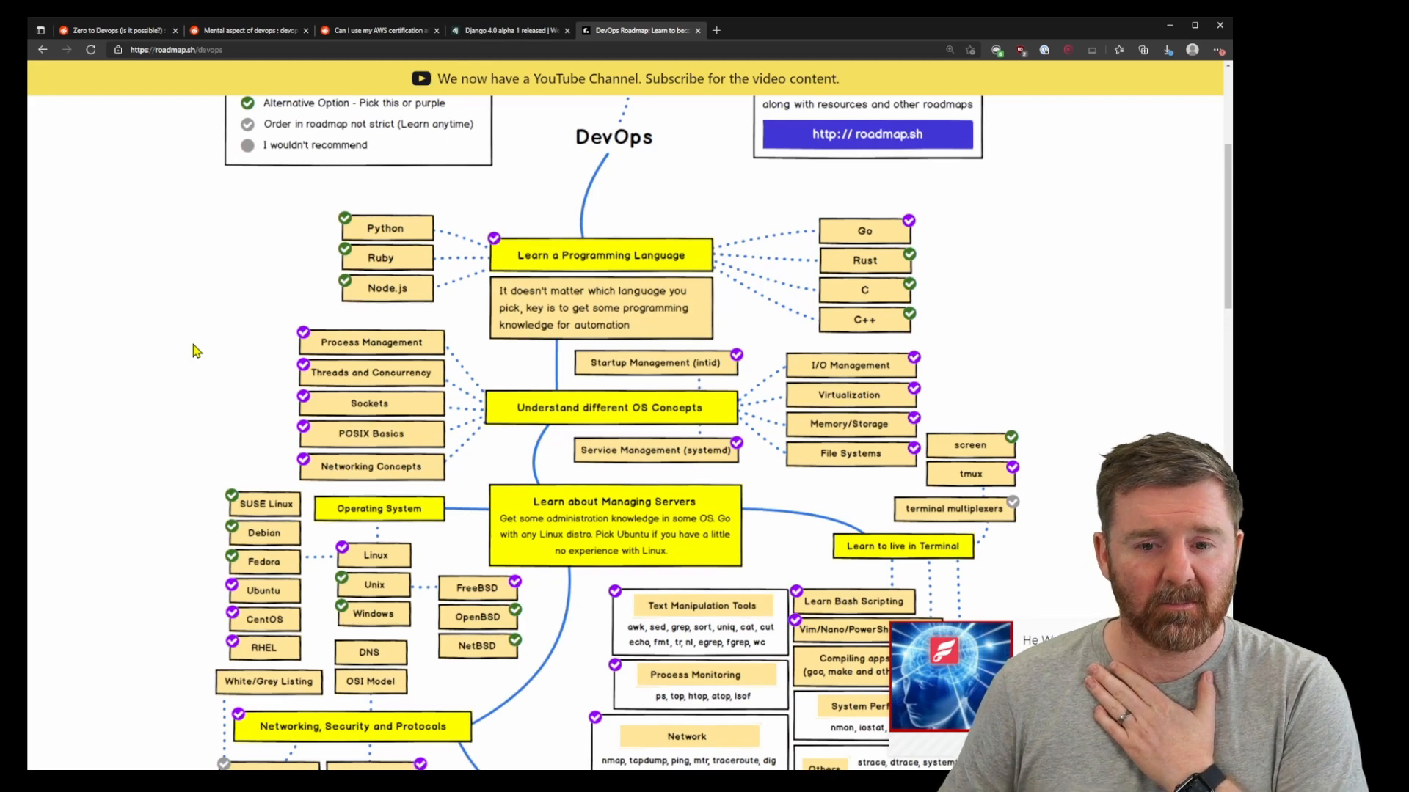
scroll("up", 3)
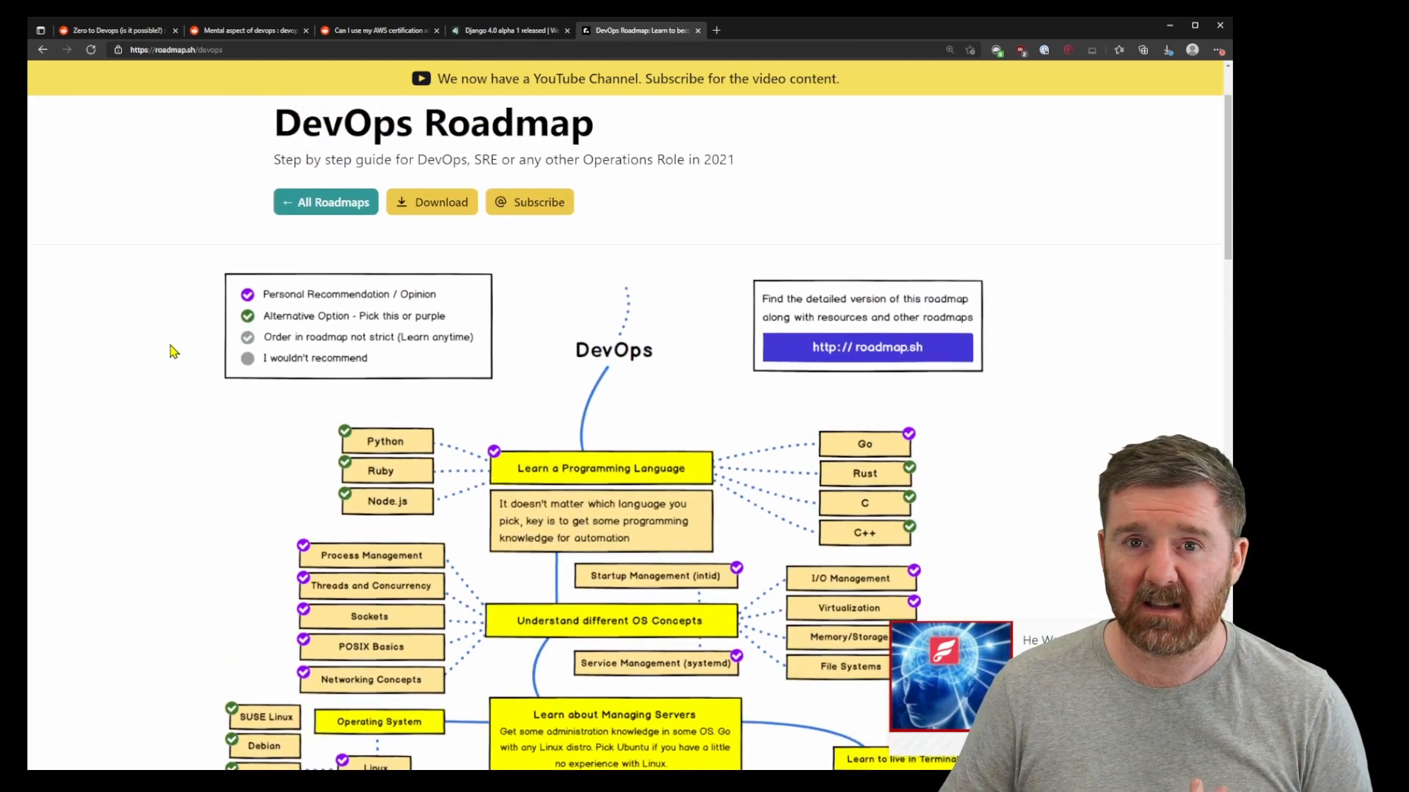
scroll("down", 3)
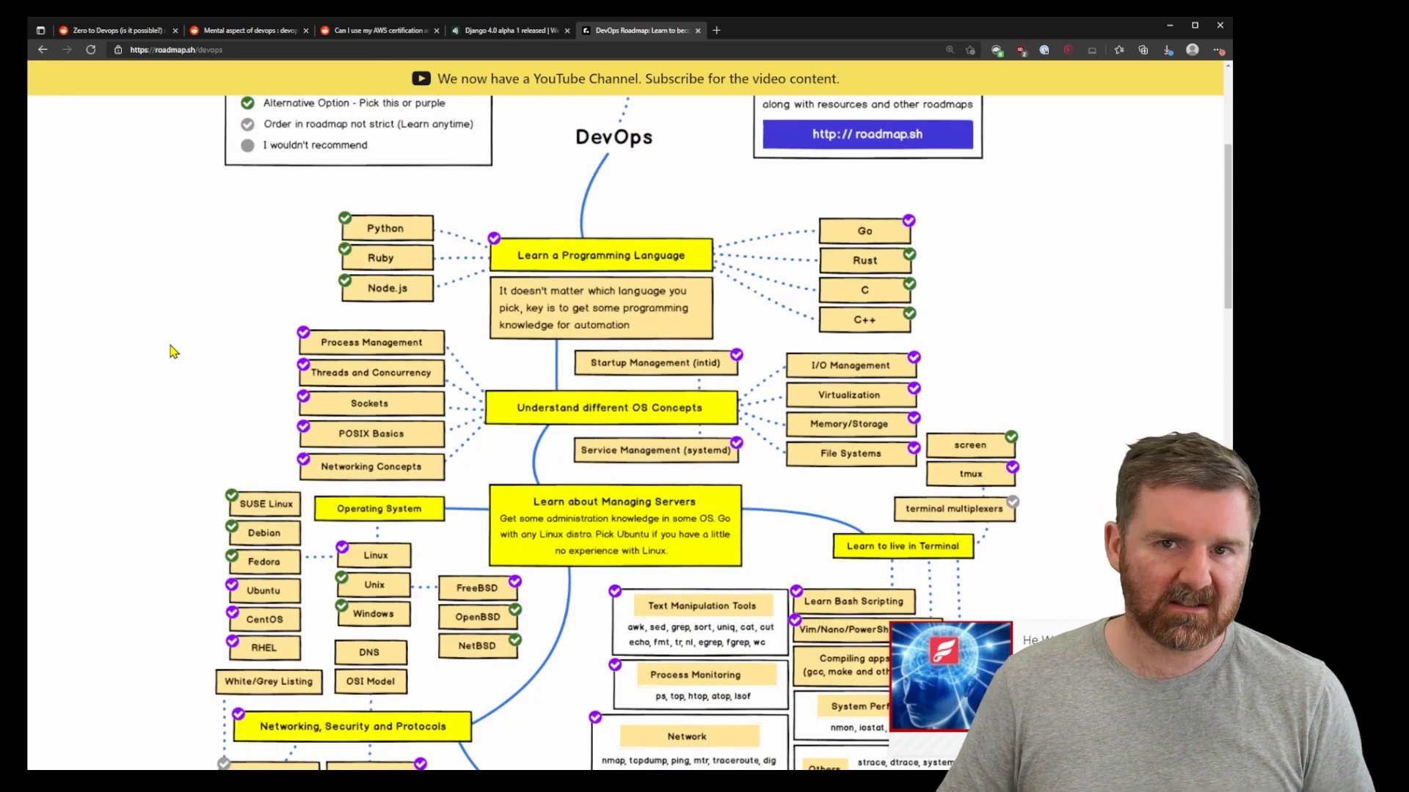
scroll("down", 3)
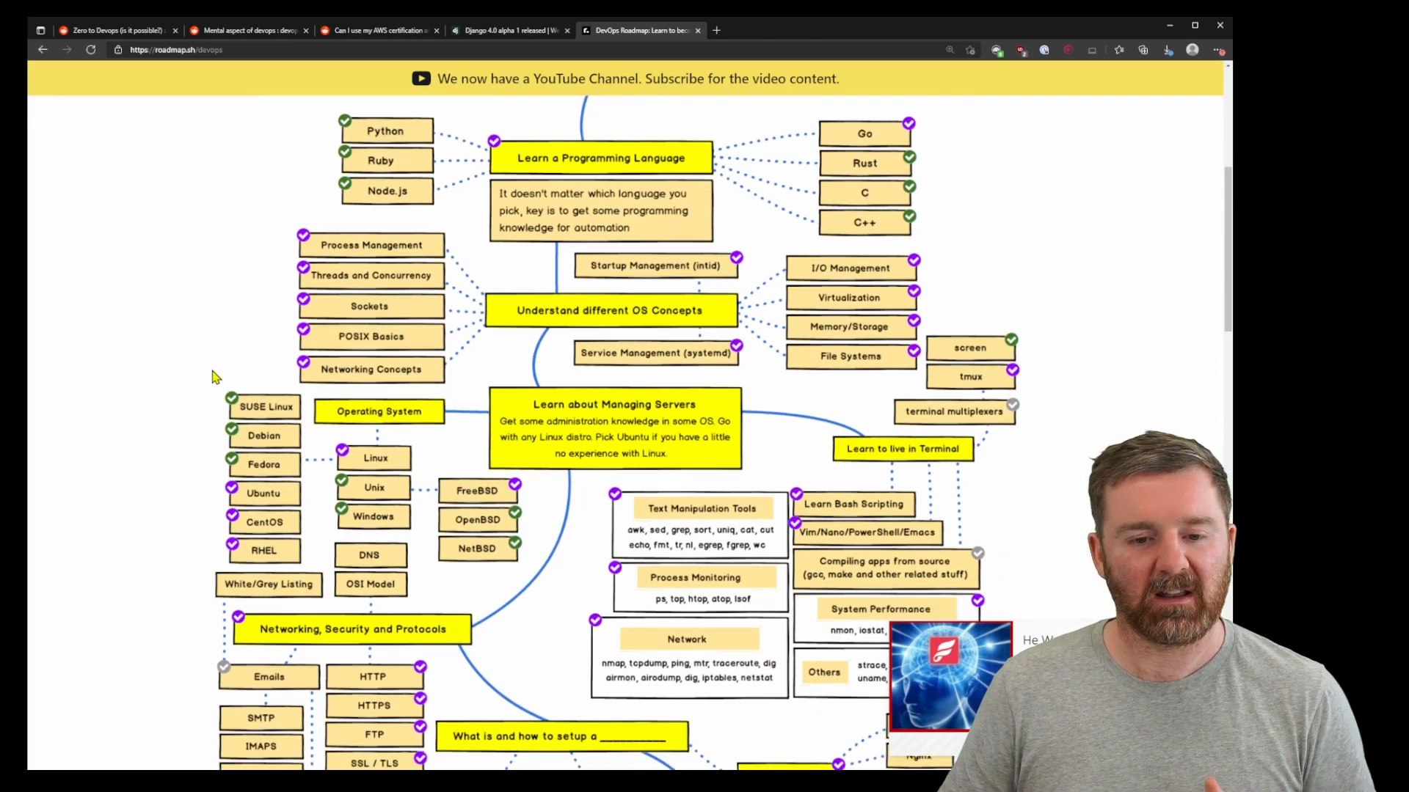
scroll("down", 3)
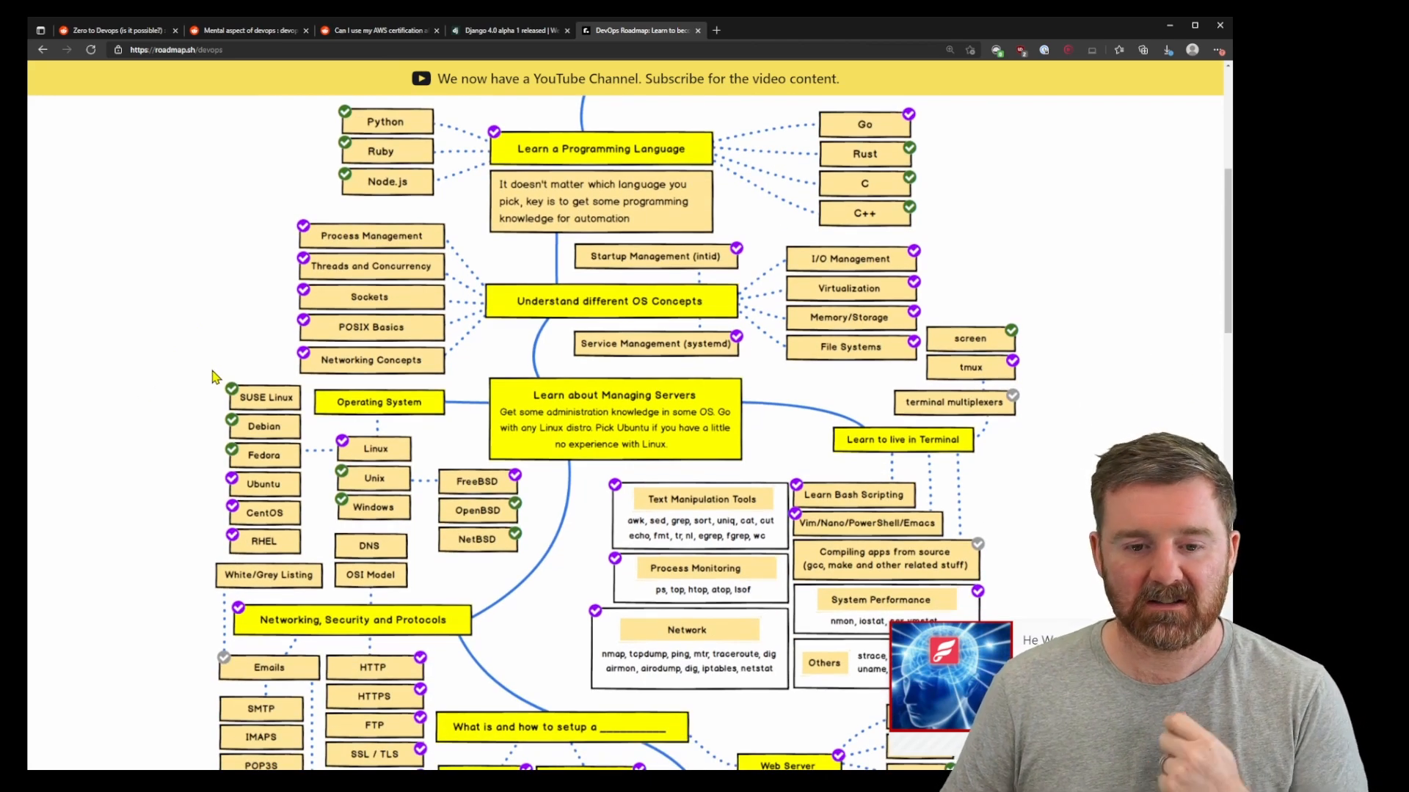
scroll("down", 3)
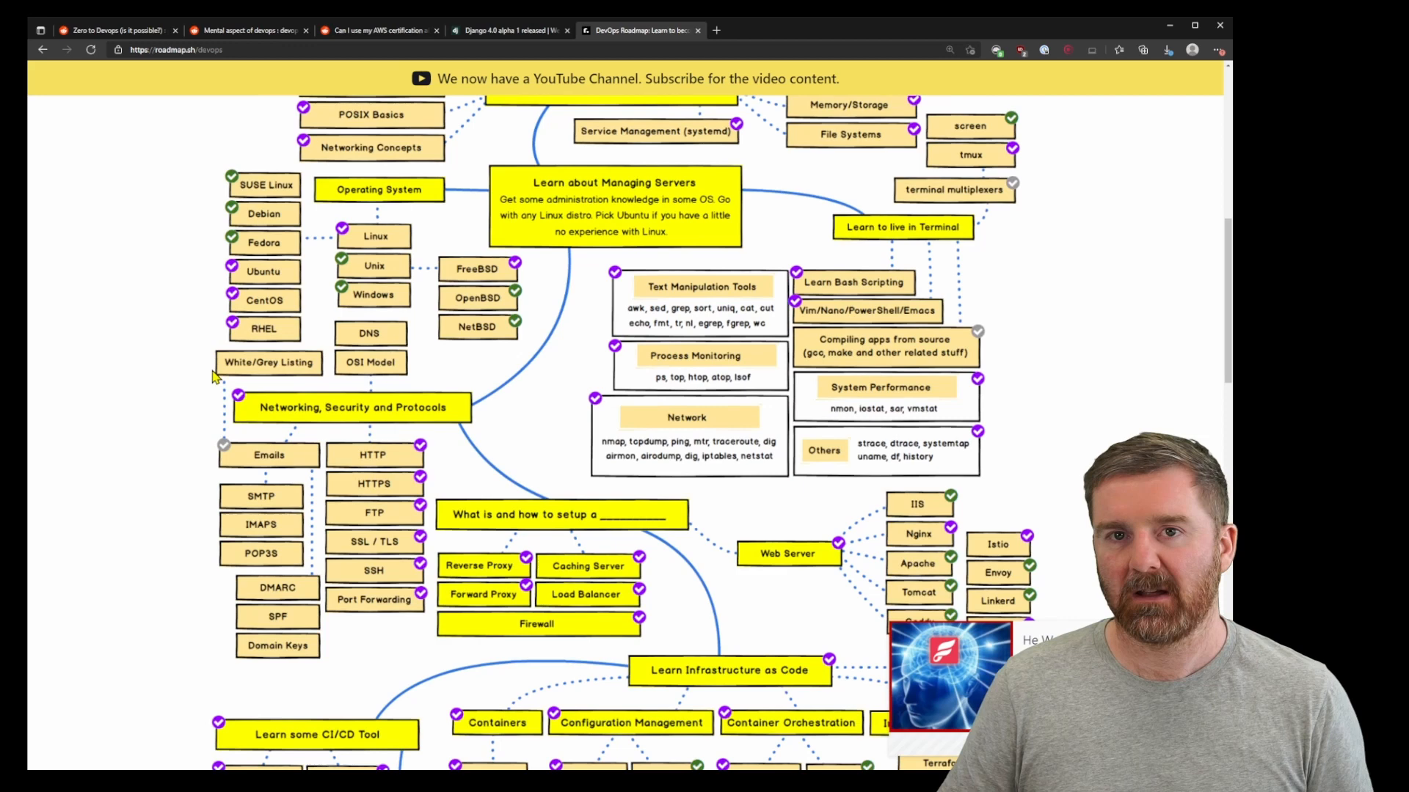
scroll("down", 3)
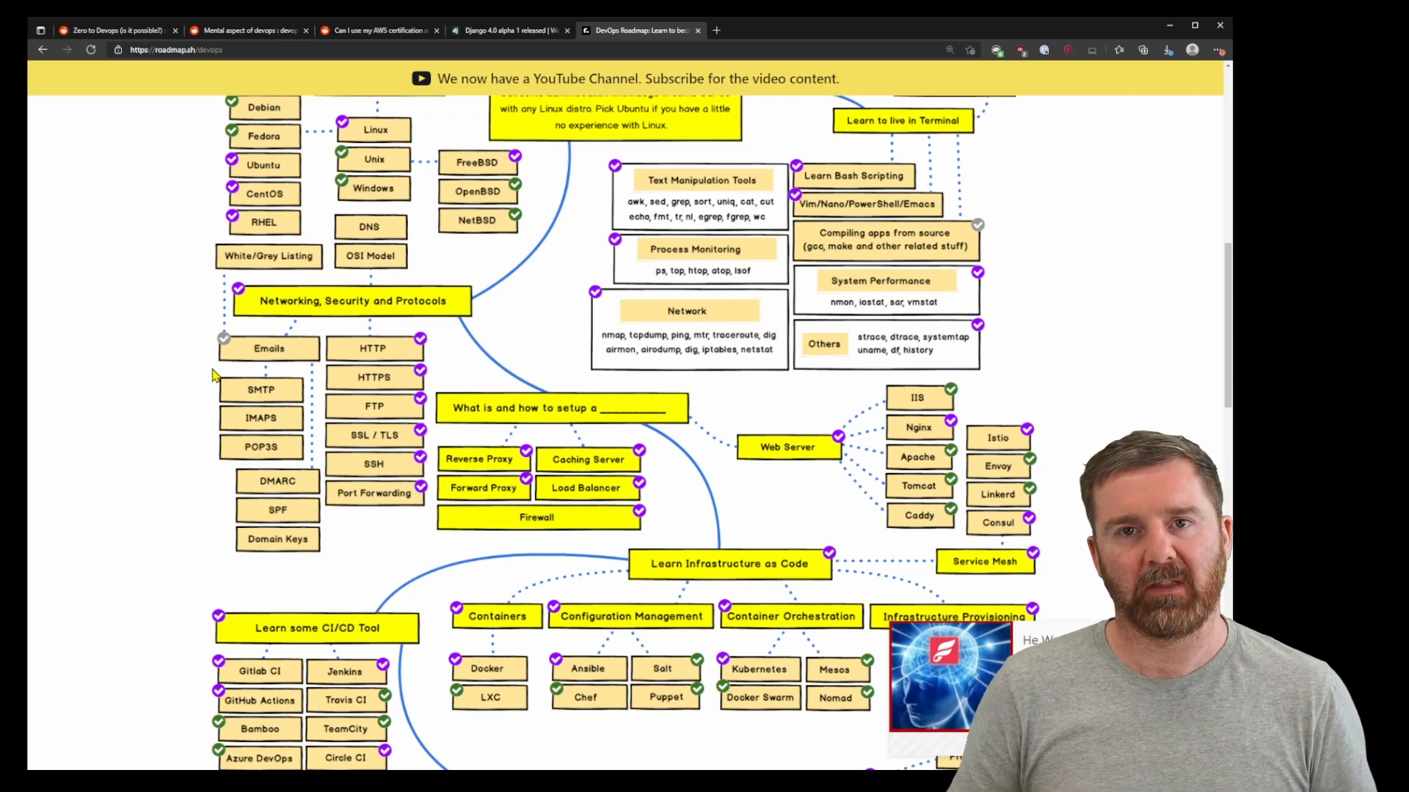
scroll("up", 3)
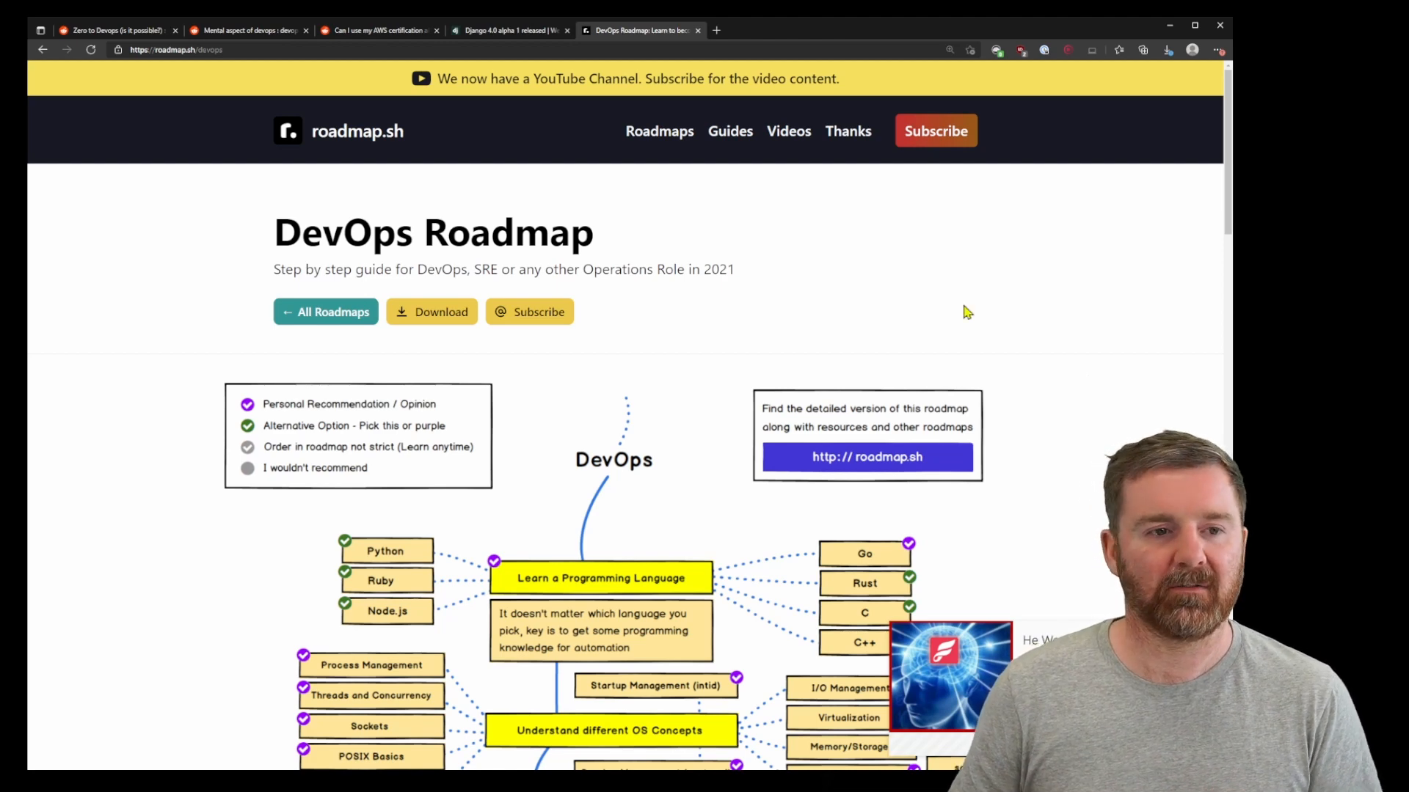
left_click(114, 30)
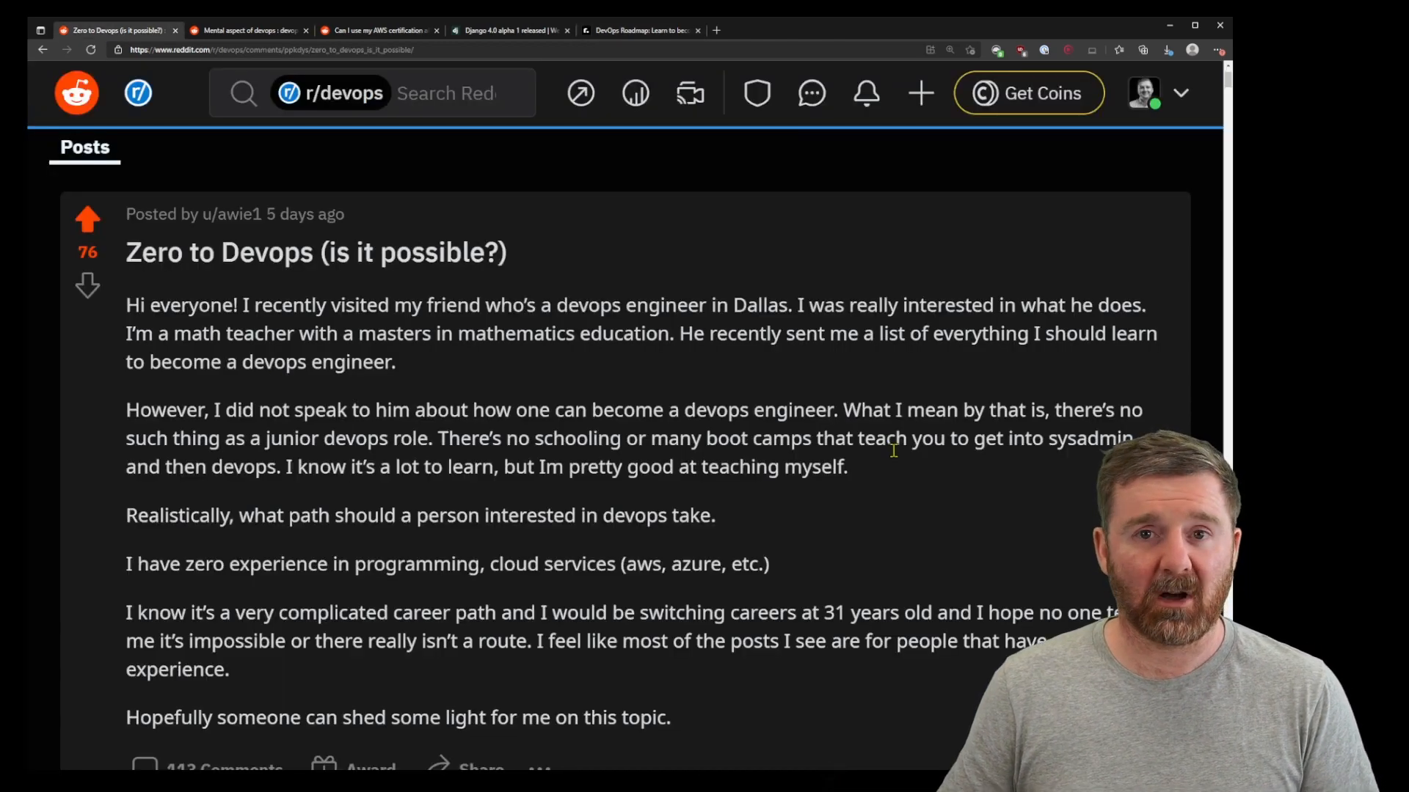
scroll("down", 3)
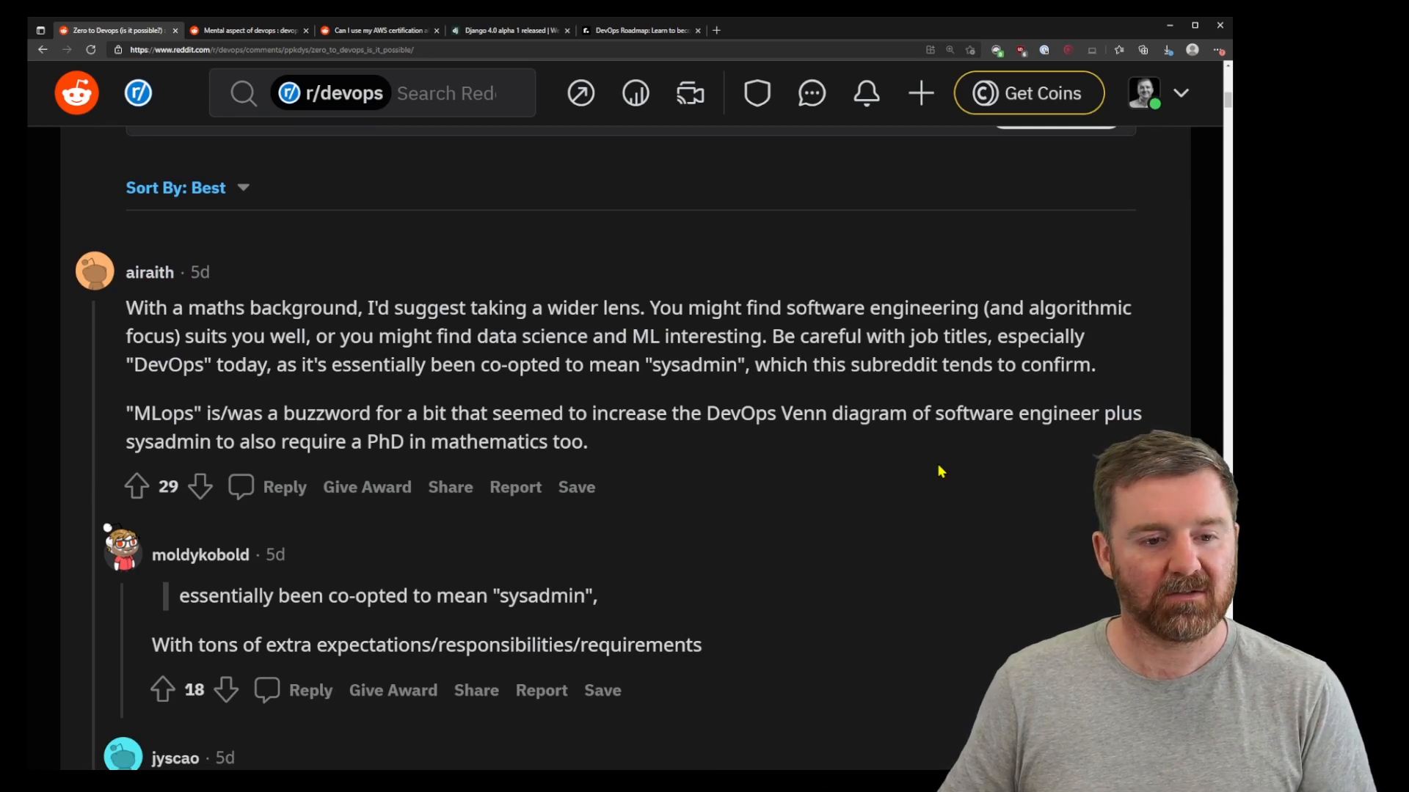
mouse_move(930, 455)
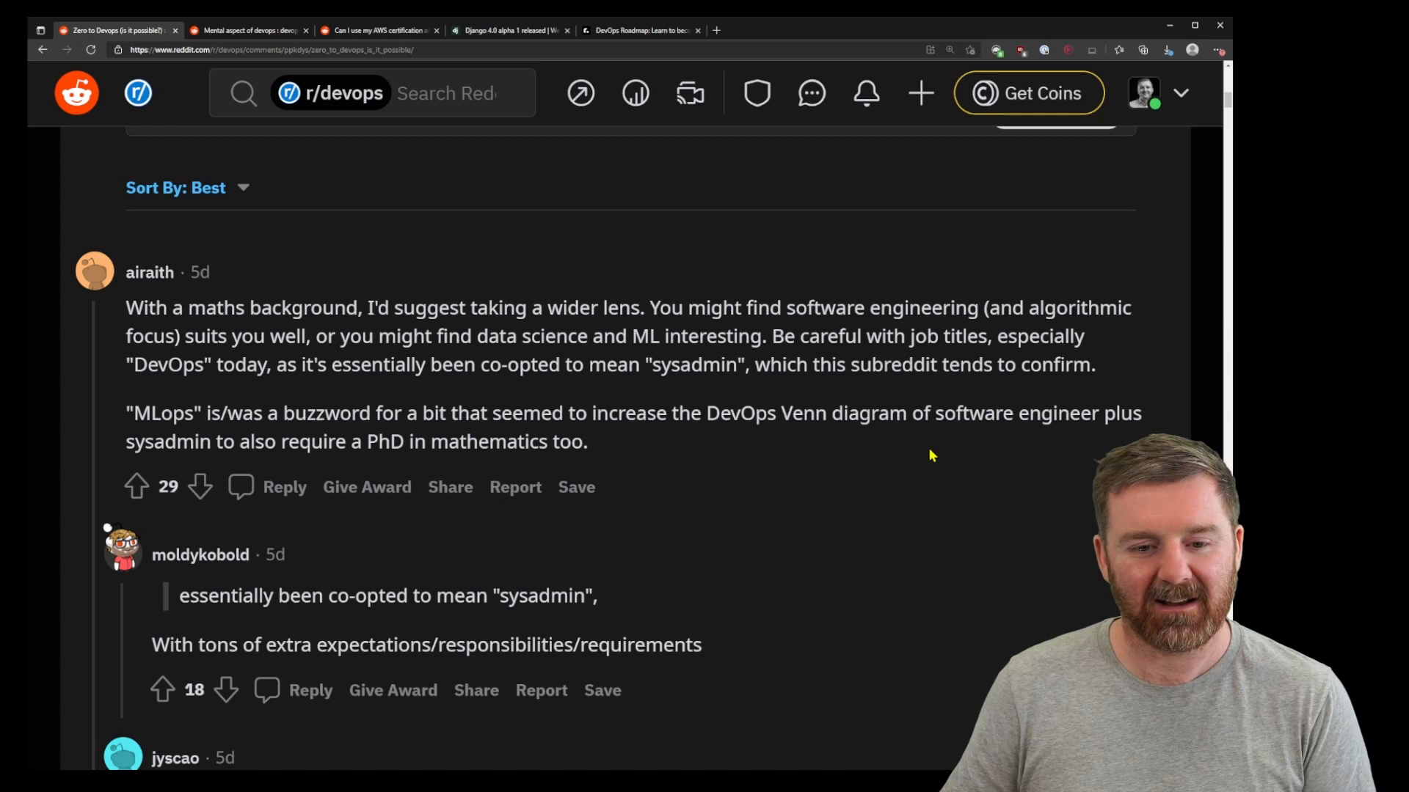
mouse_move(914, 466)
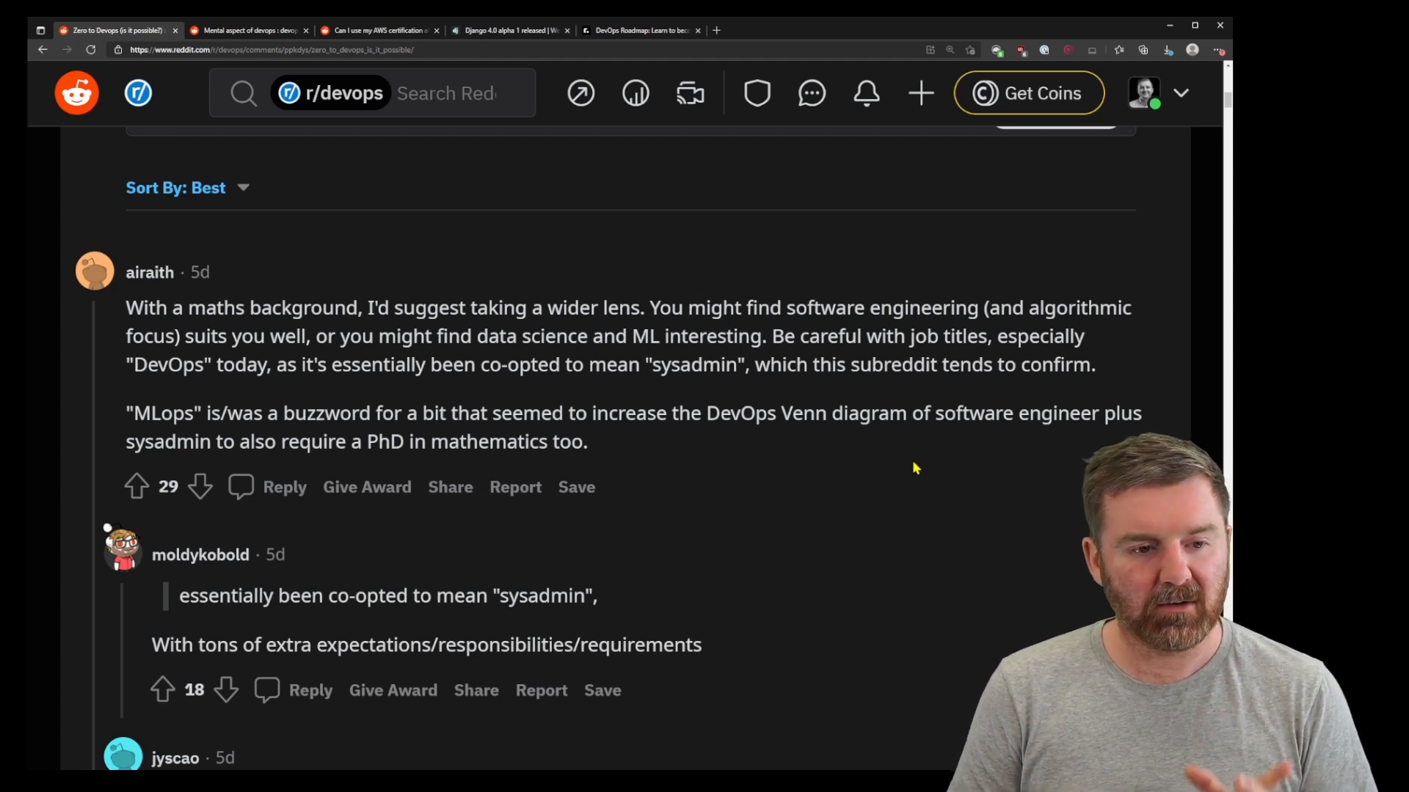
mouse_move(283, 465)
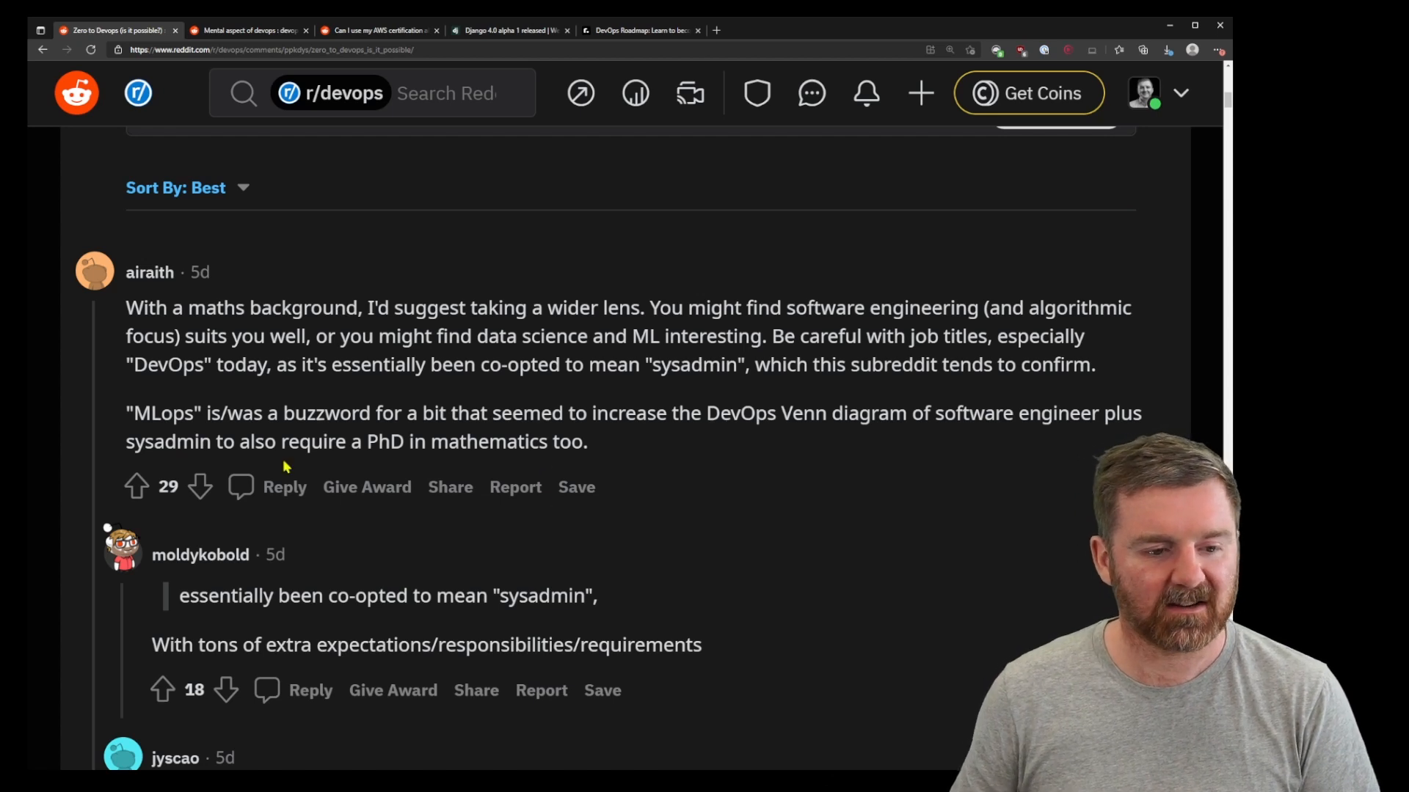
left_click(137, 486)
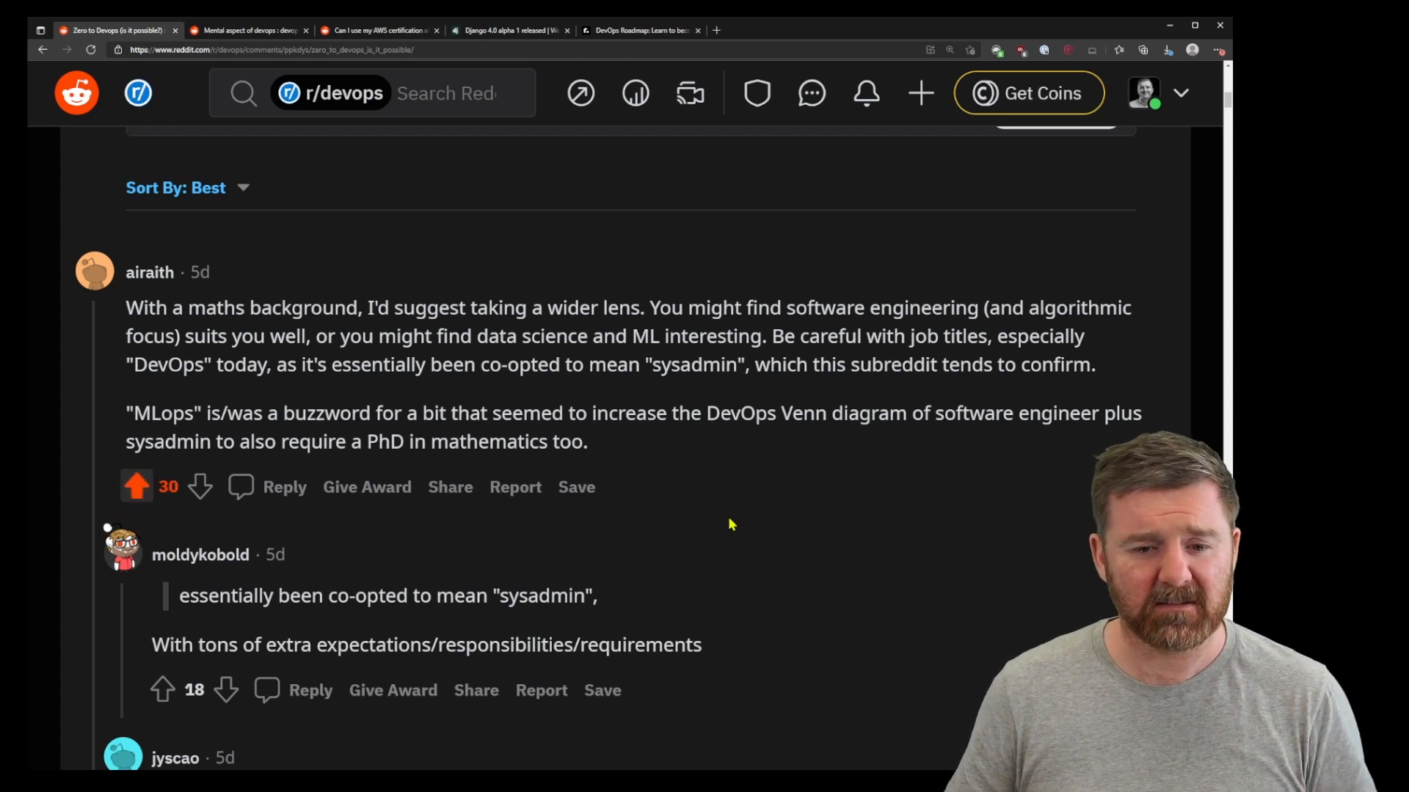
mouse_move(771, 491)
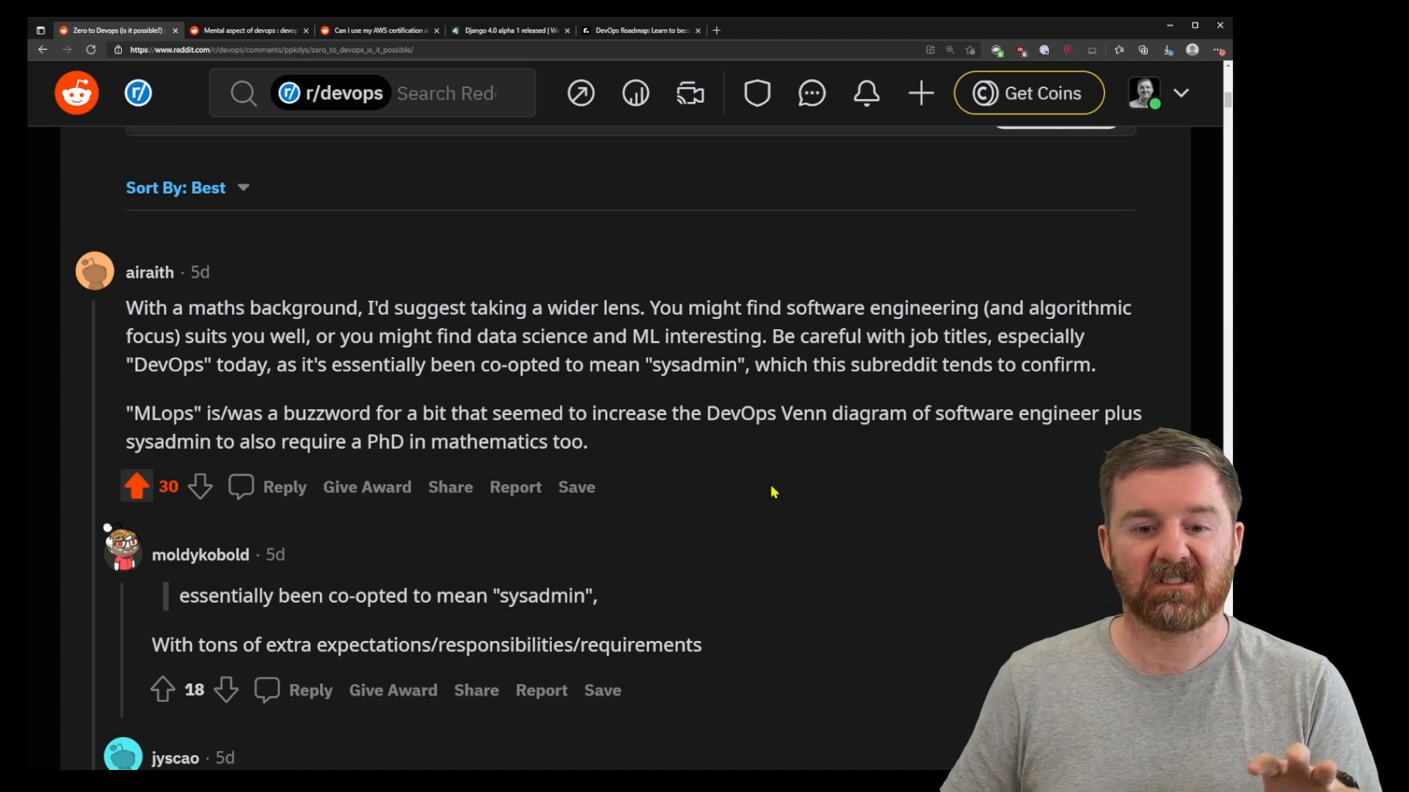
mouse_move(830, 440)
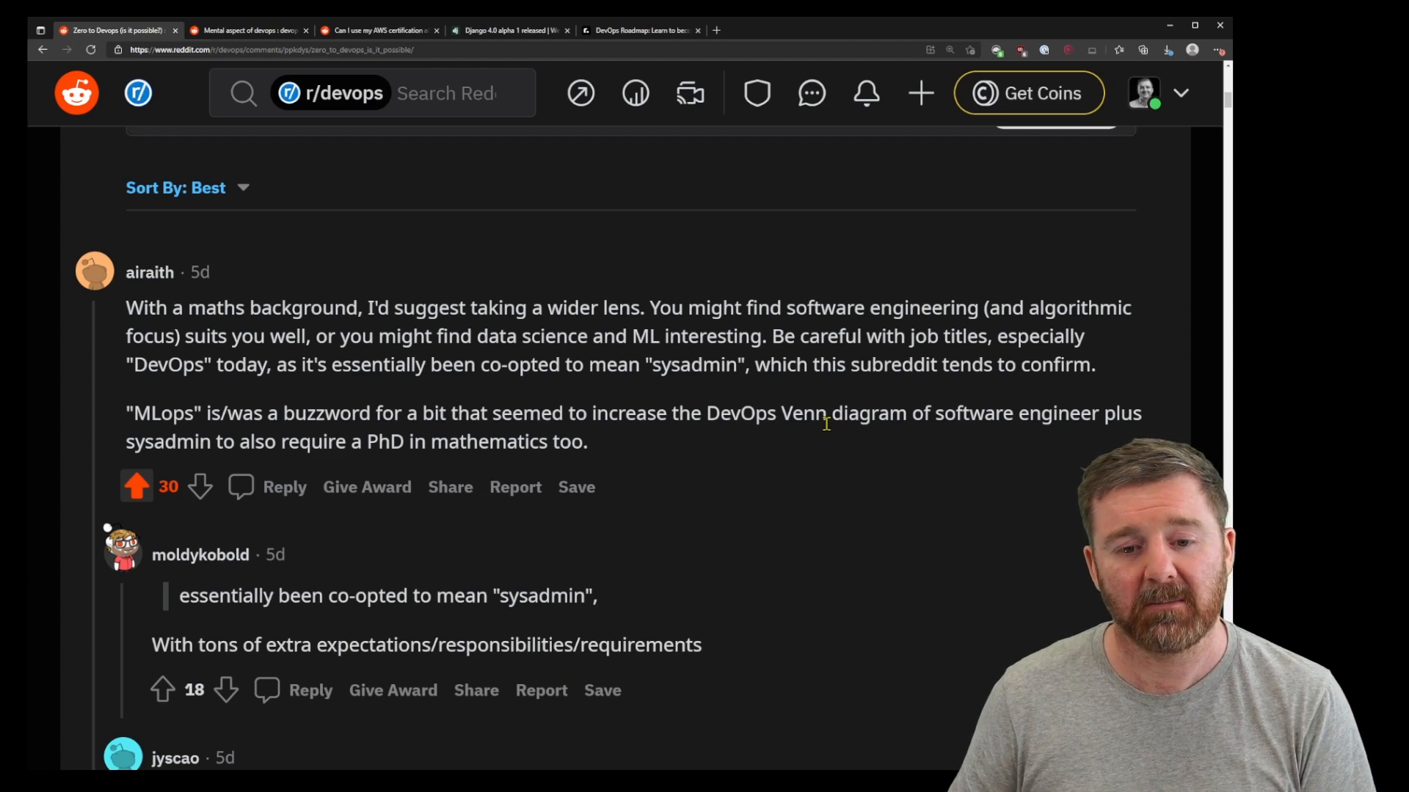
mouse_move(835, 419)
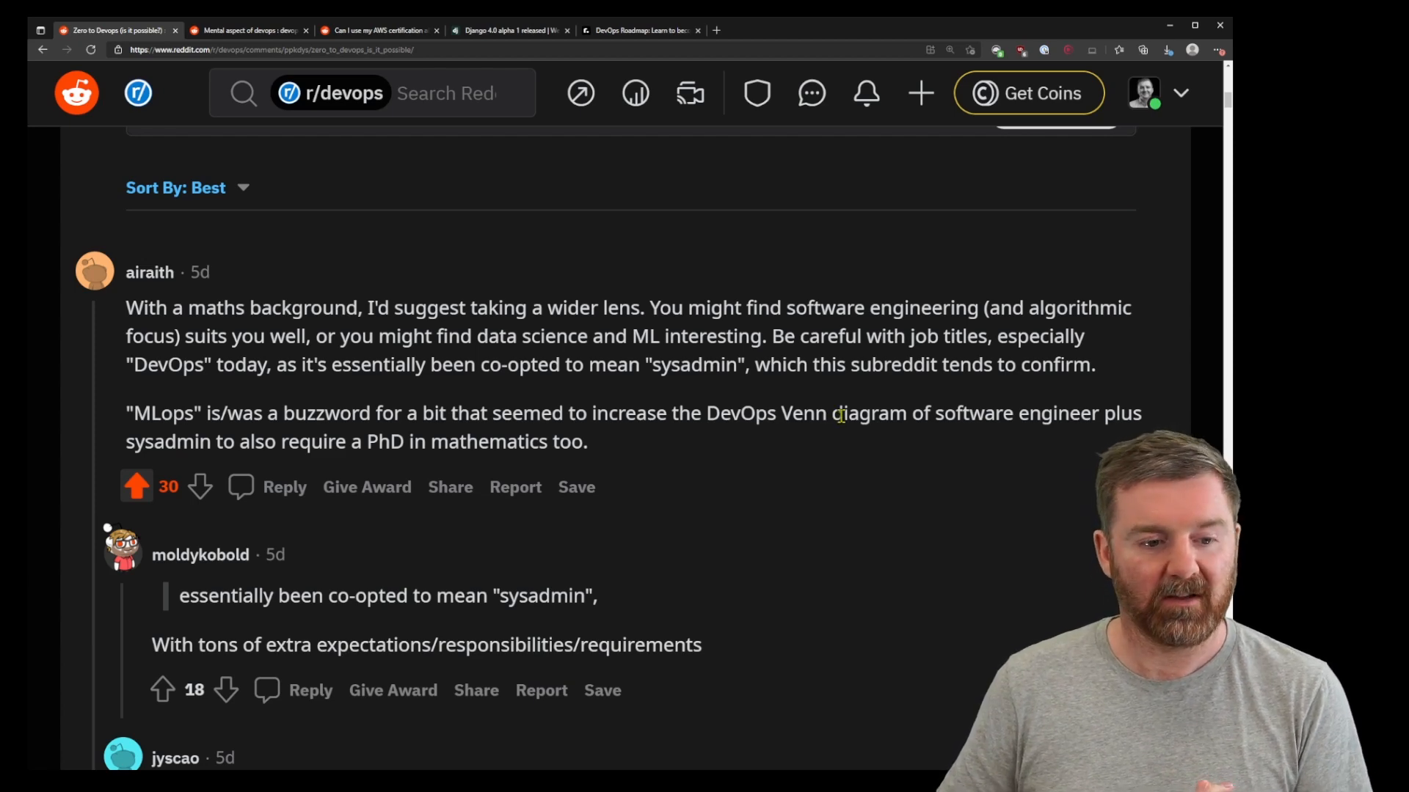